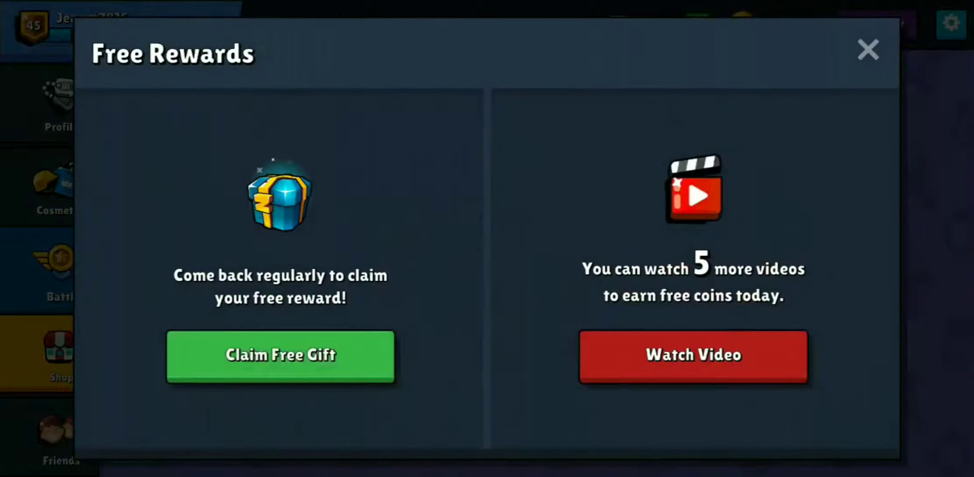
Claim today's free daily gift chest from the Free Rewards offer
click(868, 50)
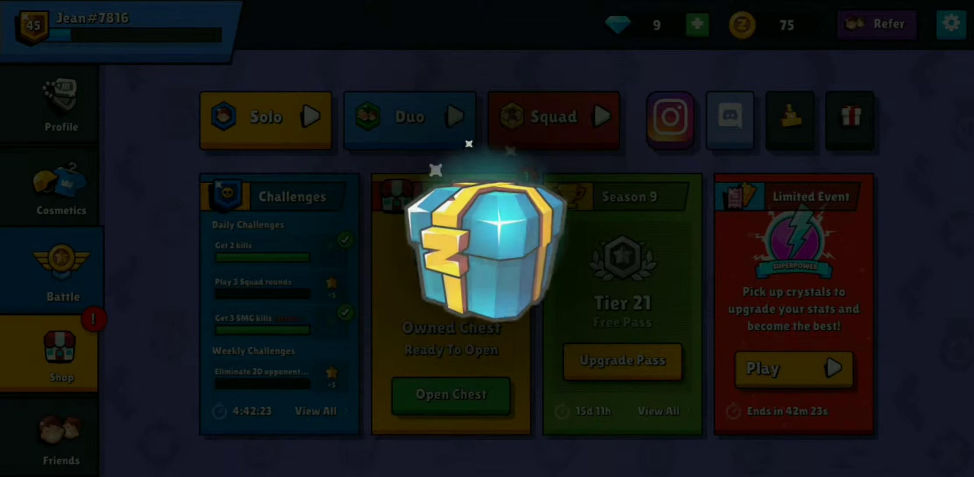
Start the battle royale match and pick up a weapon on the ground
click(451, 395)
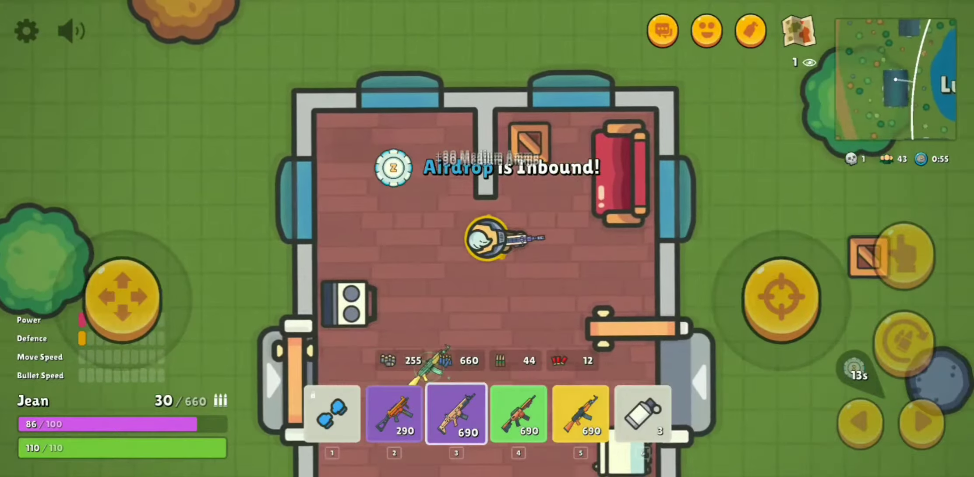
click(578, 414)
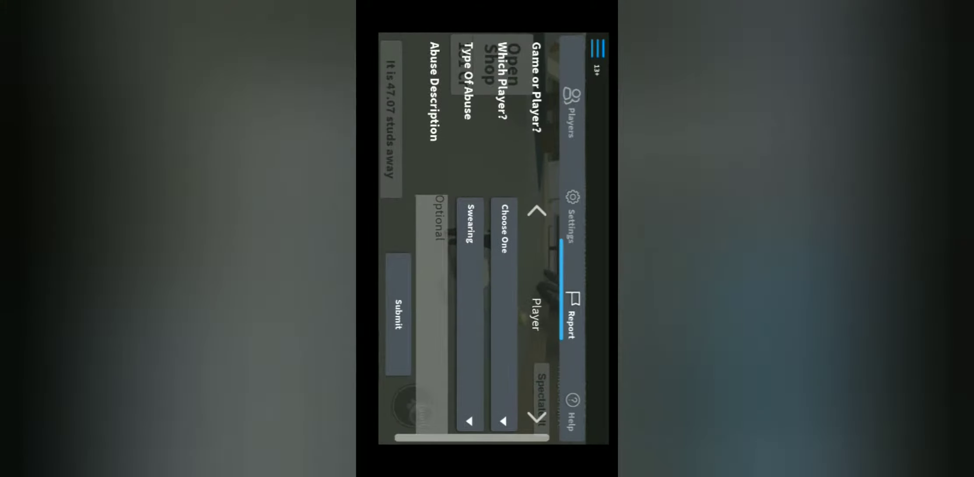
click(571, 205)
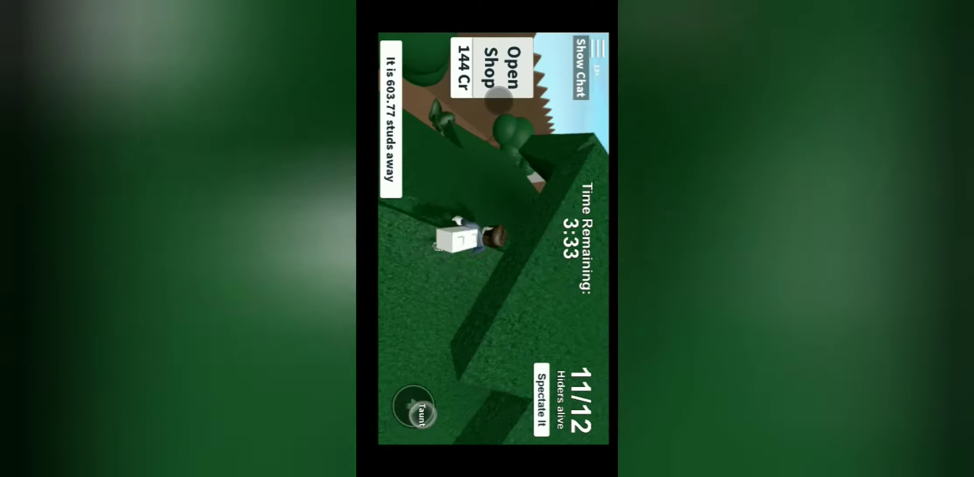
Spectate the seeker rather than hiding this round
click(503, 69)
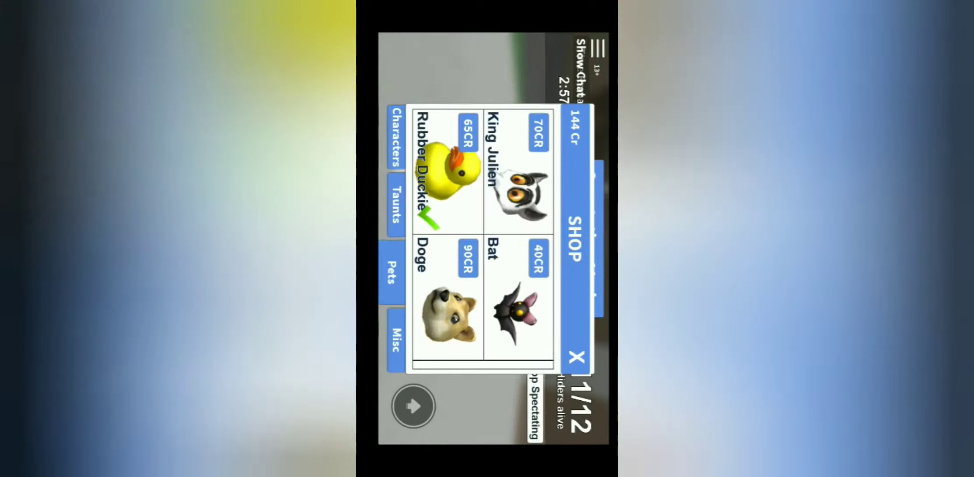
Close the Shop window to resume spectating the seeker
click(580, 343)
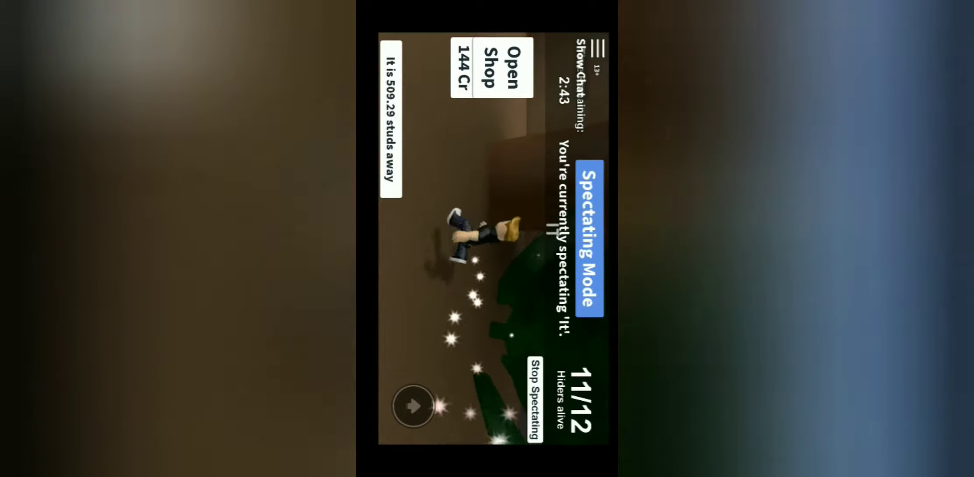